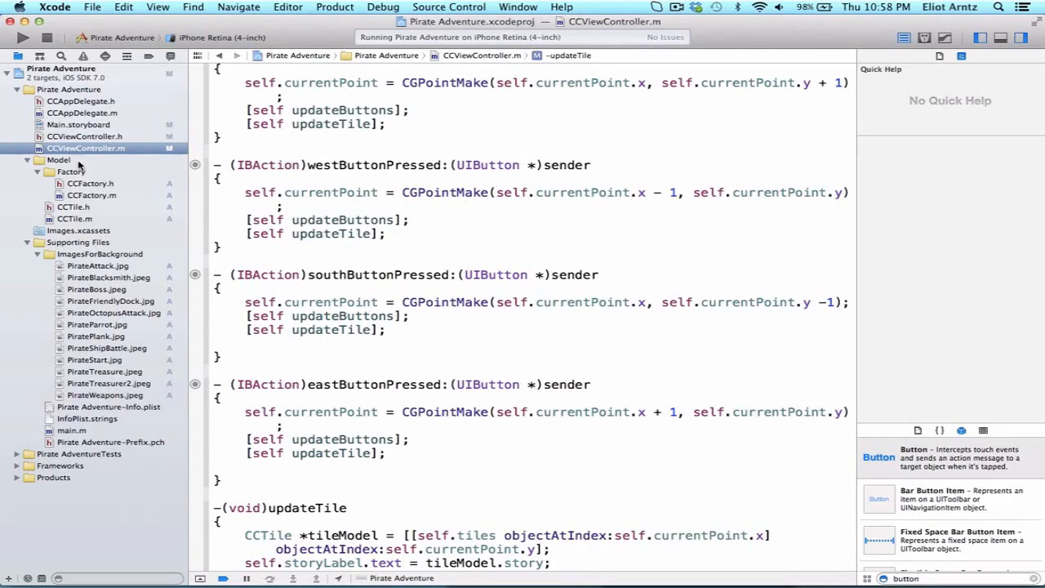
Create CCWeapon.h and CCWeapon.m, an Objective-C NSObject subclass, in the Model group.
{"action": "left_click", "coordinate": [91, 6]}
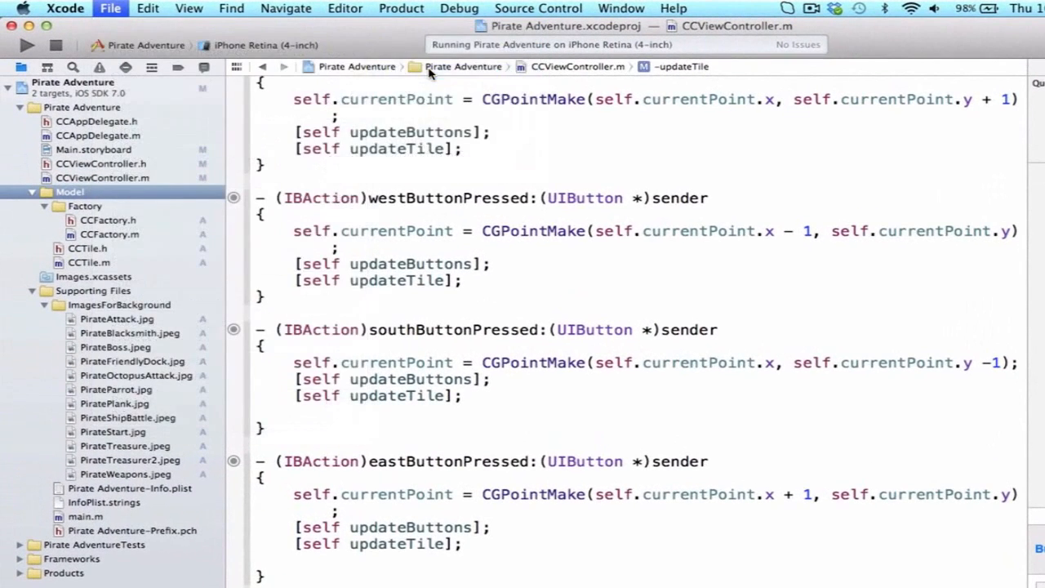
{"action": "left_click", "coordinate": [111, 8]}
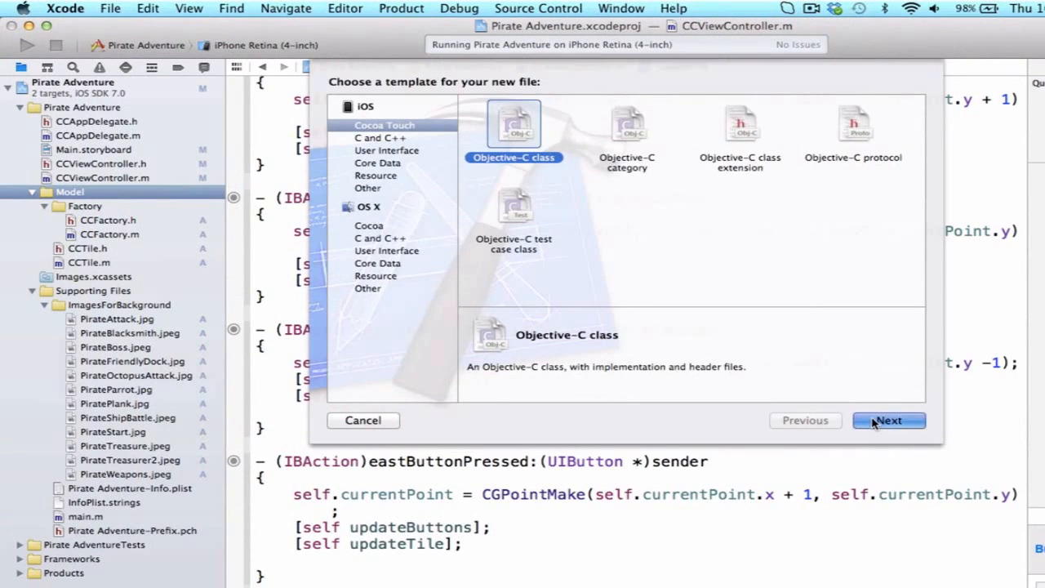
{"action": "left_click", "coordinate": [888, 420]}
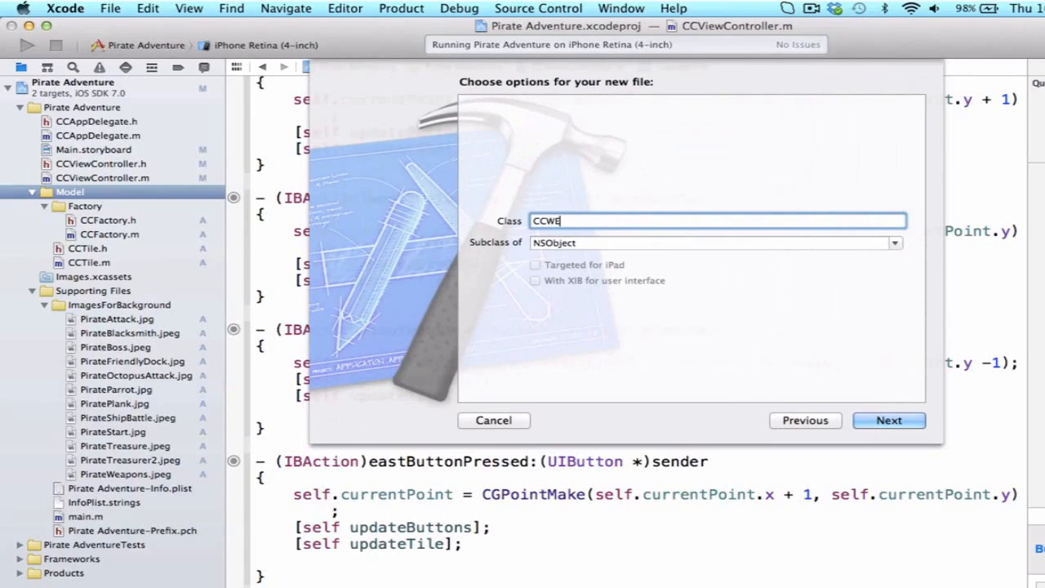
{"action": "type", "text": "apon"}
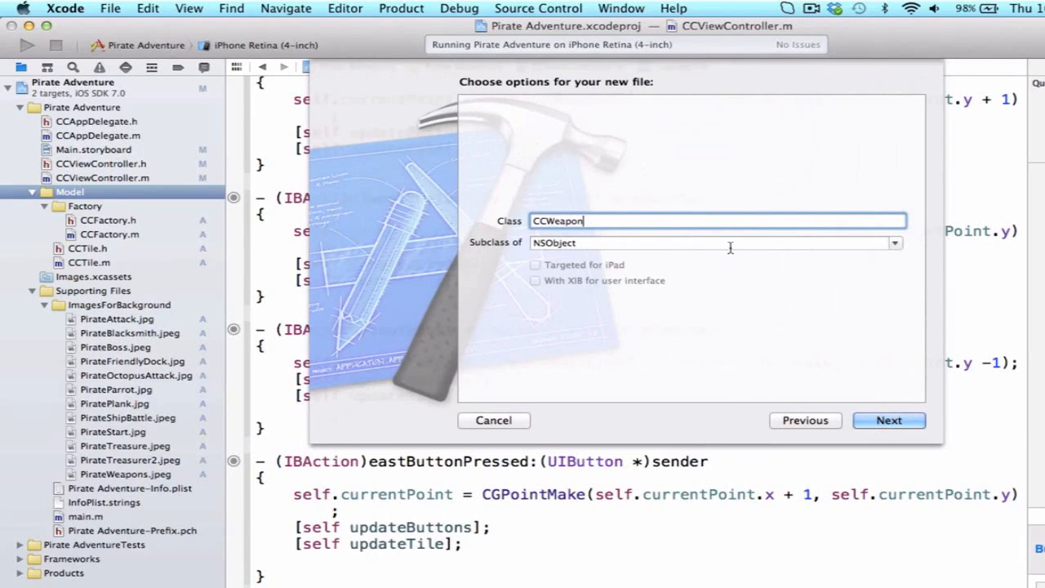
{"action": "left_click", "coordinate": [889, 420]}
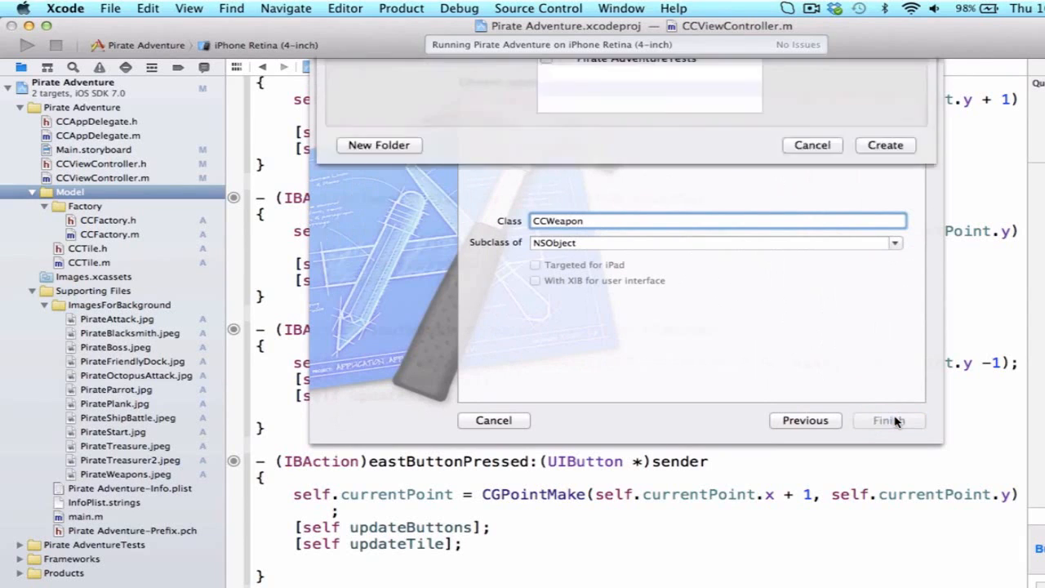
{"action": "left_click", "coordinate": [889, 421]}
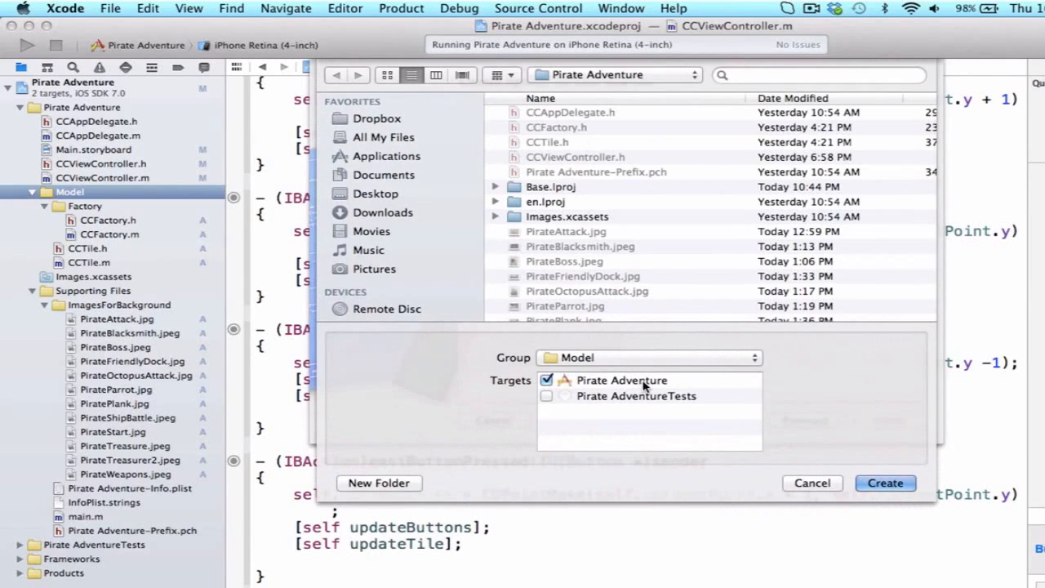
{"action": "left_click", "coordinate": [884, 483]}
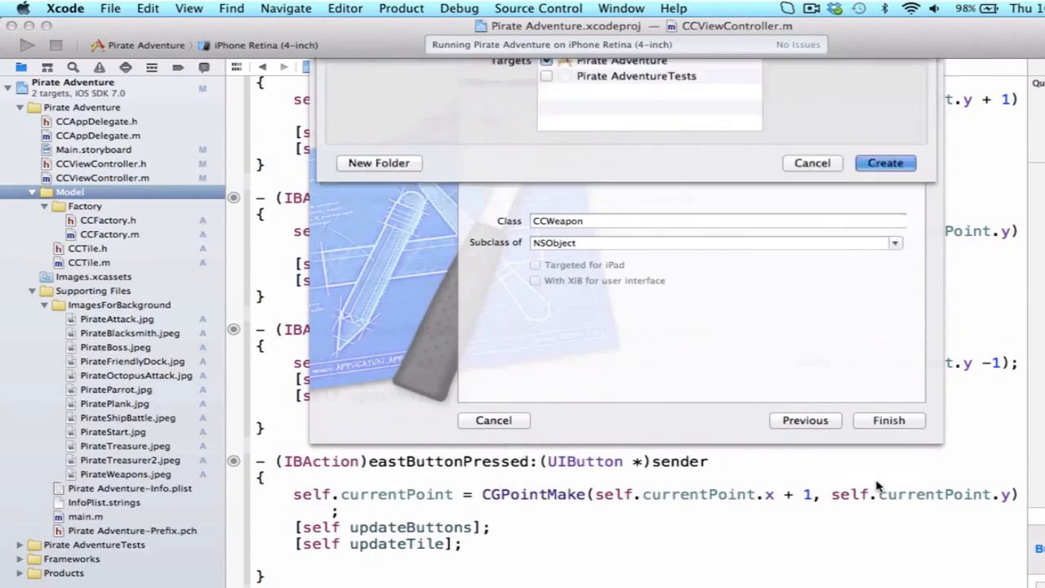
{"action": "left_click", "coordinate": [889, 420]}
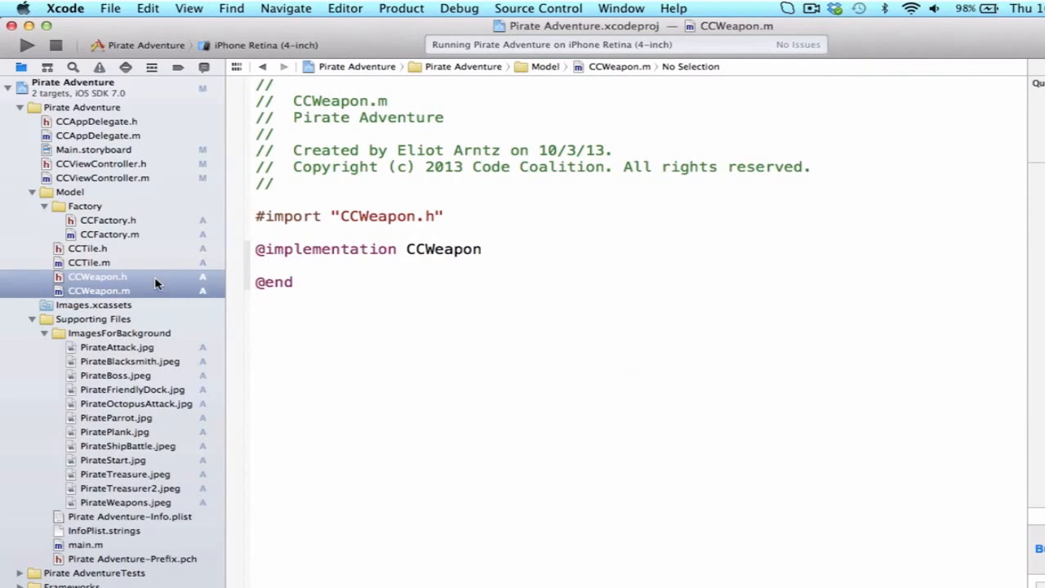
In CCWeapon.h, declare a strong nonatomic NSString name and a nonatomic int damage property.
{"action": "left_click", "coordinate": [97, 276]}
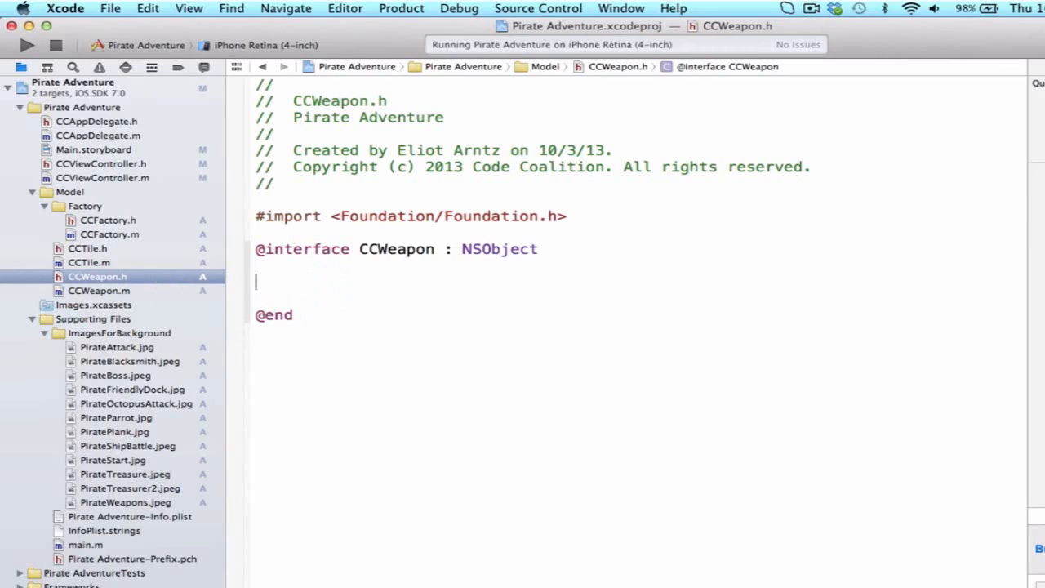
{"action": "type", "text": "@property (strong,"}
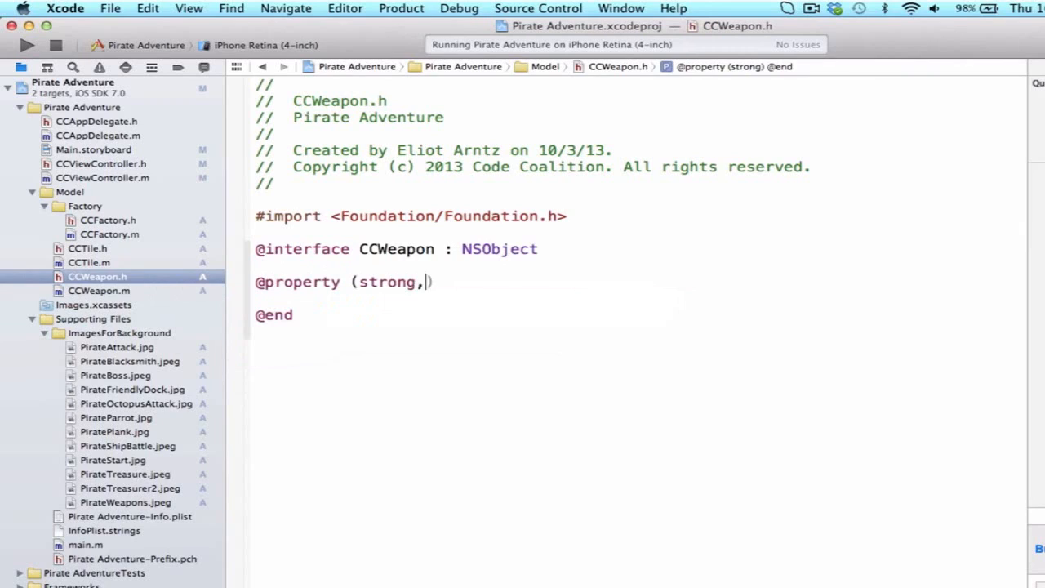
{"action": "type", "text": "nonatomic"}
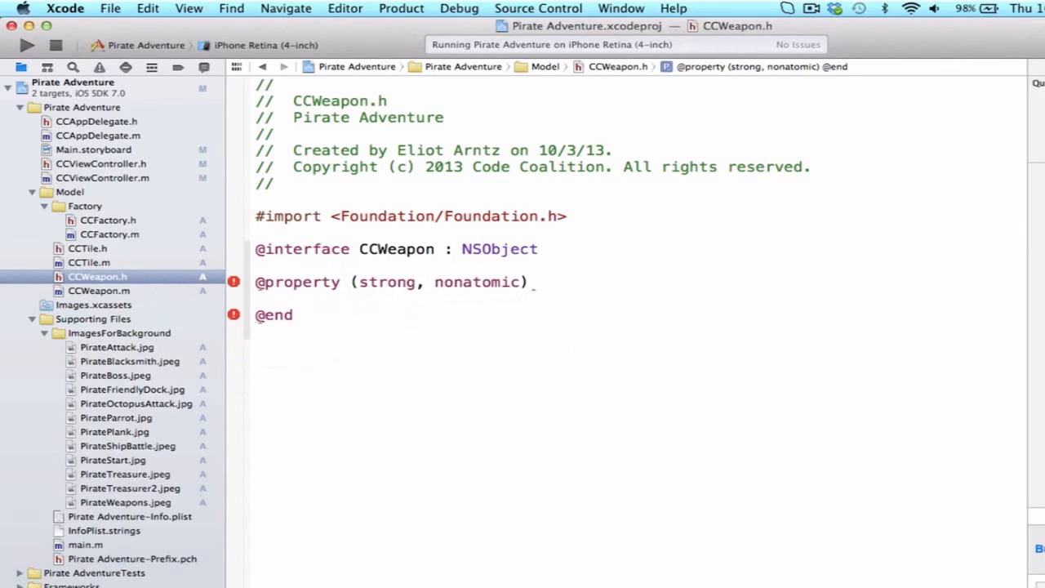
{"action": "type", "text": "NSString"}
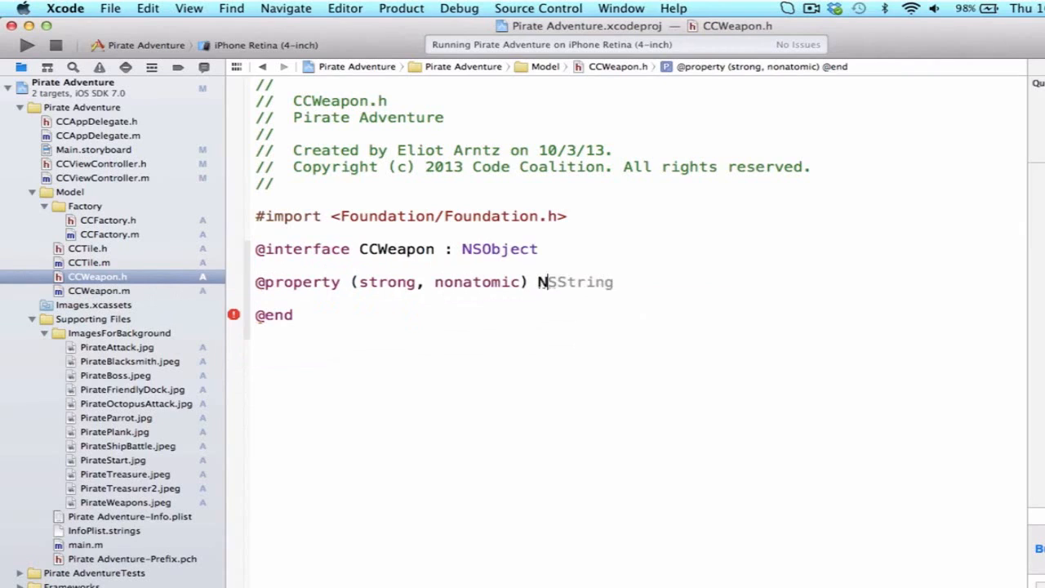
{"action": "type", "text": "*"}
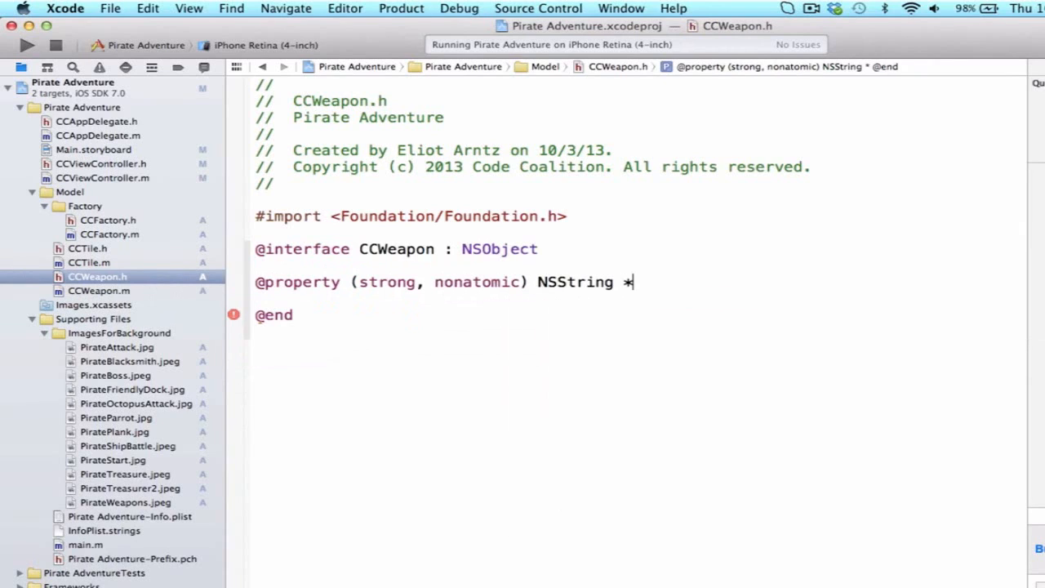
{"action": "type", "text": "name;"}
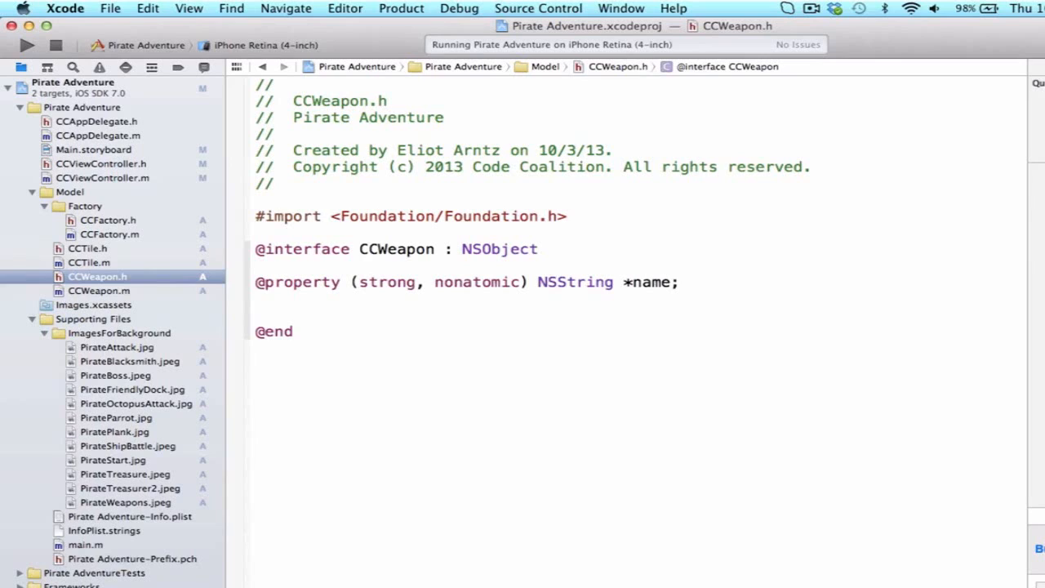
{"action": "type", "text": "@property ("}
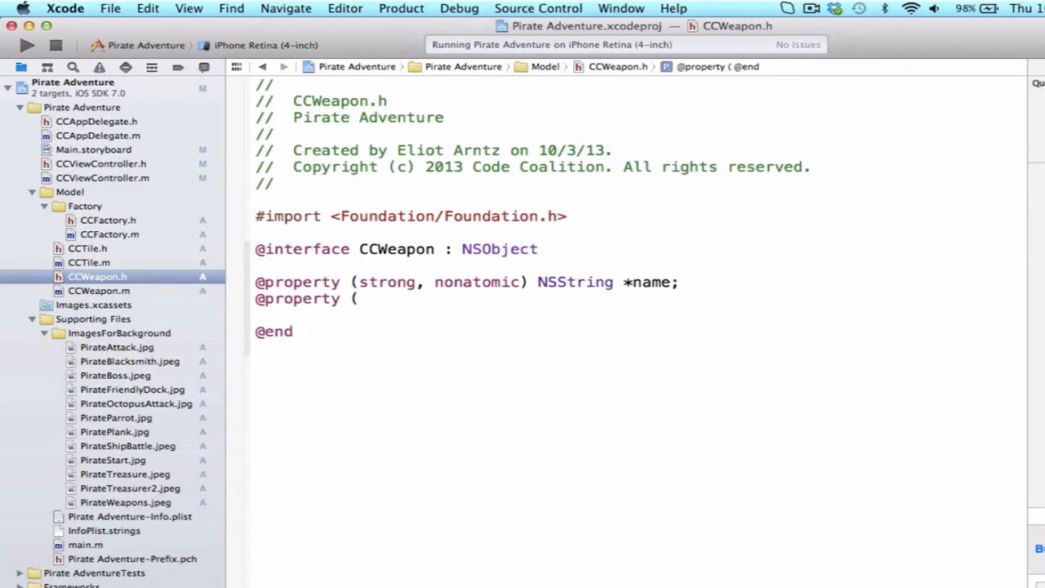
{"action": "type", "text": "nonatomic)"}
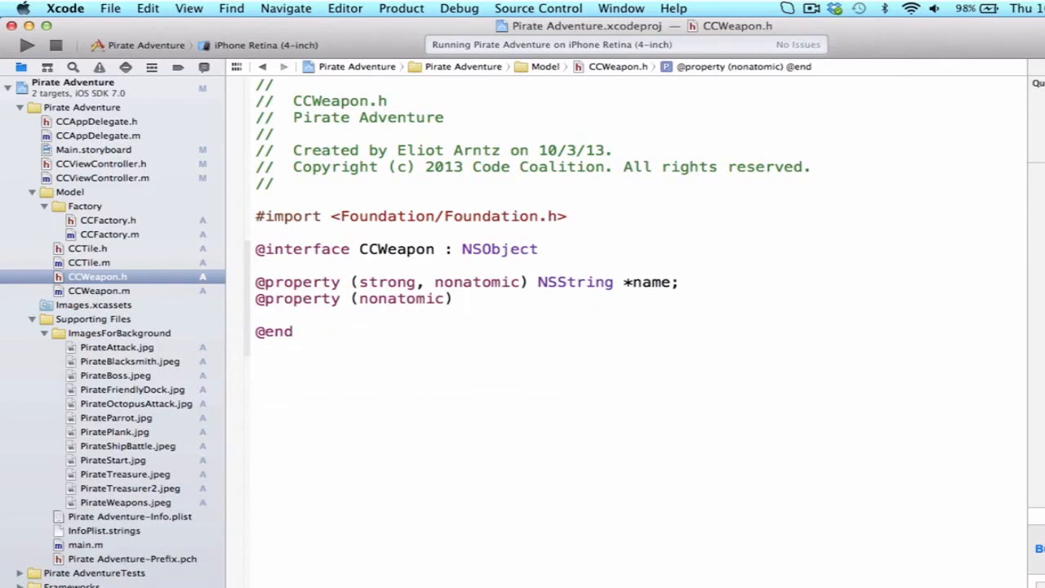
{"action": "type", "text": "int dammage;"}
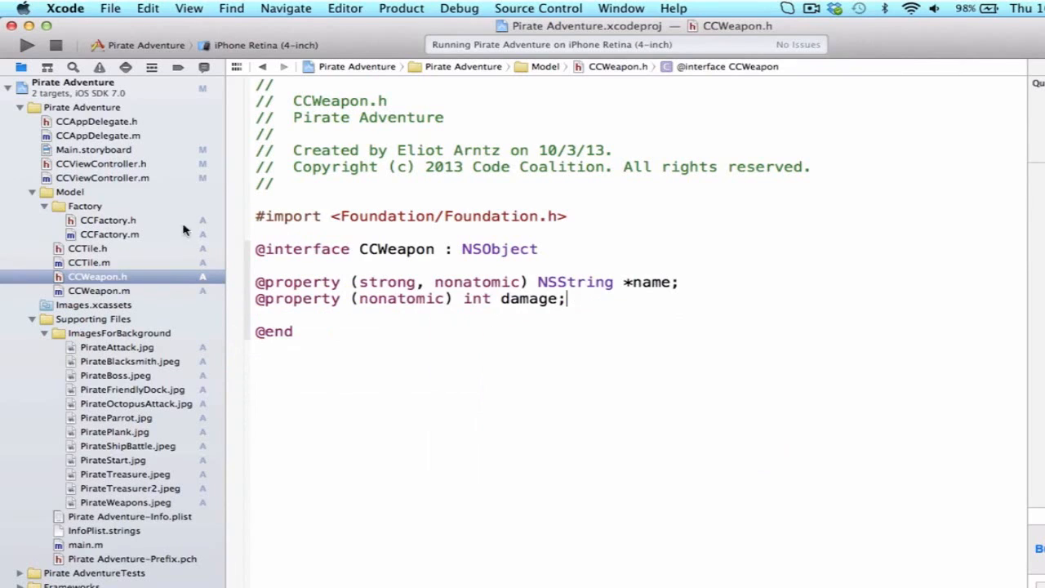
Create CCArmor.h and CCArmor.m, an Objective-C NSObject subclass, in the Model group.
{"action": "left_click", "coordinate": [110, 8]}
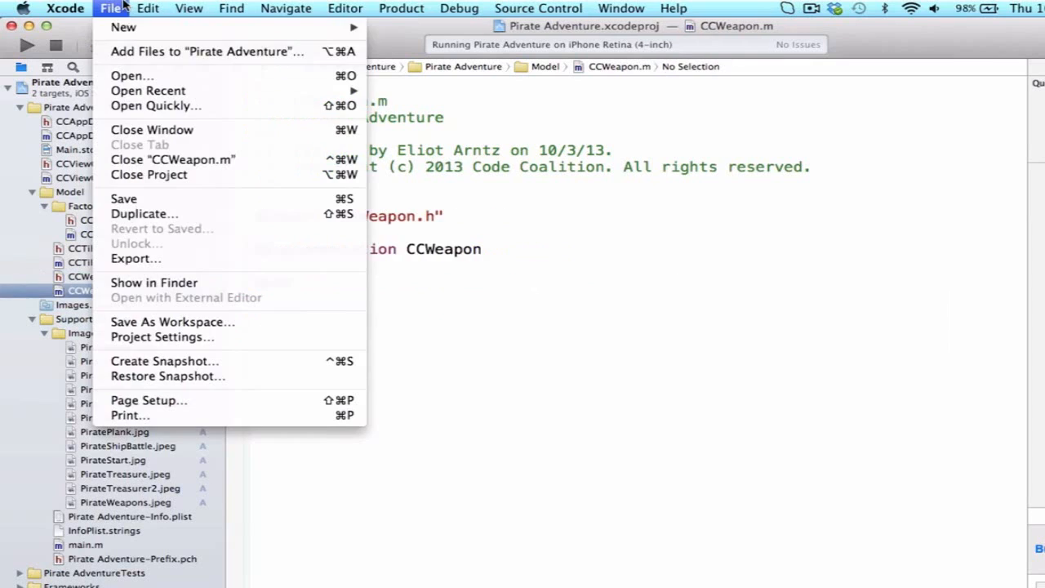
{"action": "left_click", "coordinate": [123, 27]}
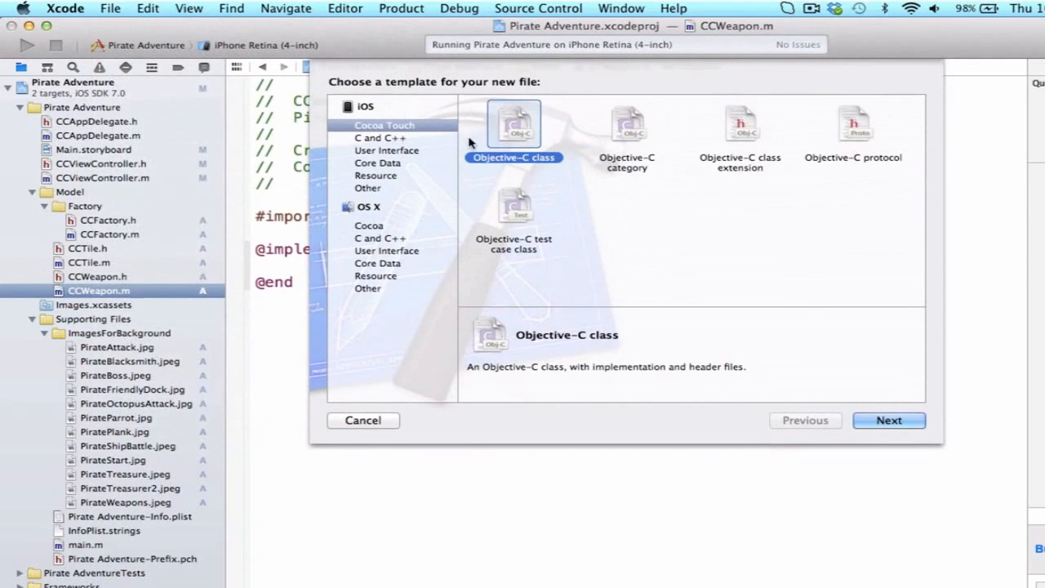
{"action": "left_click", "coordinate": [889, 419]}
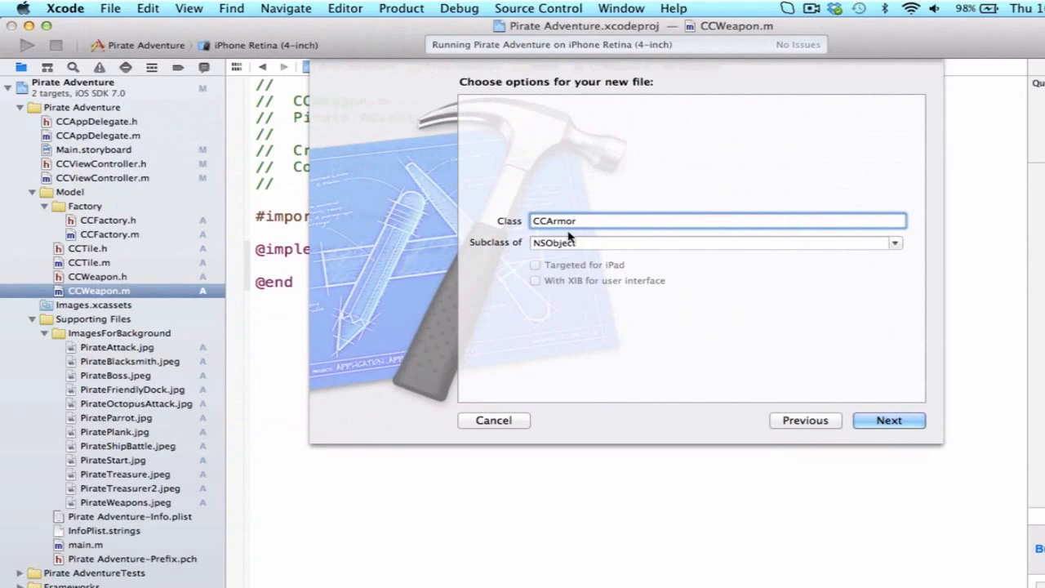
{"action": "mouse_move", "coordinate": [768, 255]}
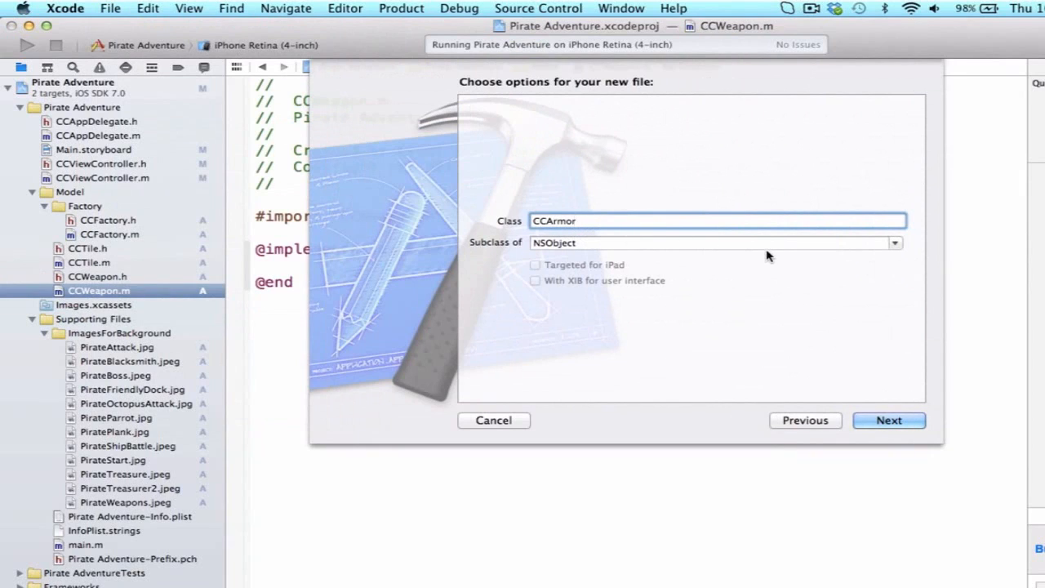
{"action": "mouse_move", "coordinate": [608, 267]}
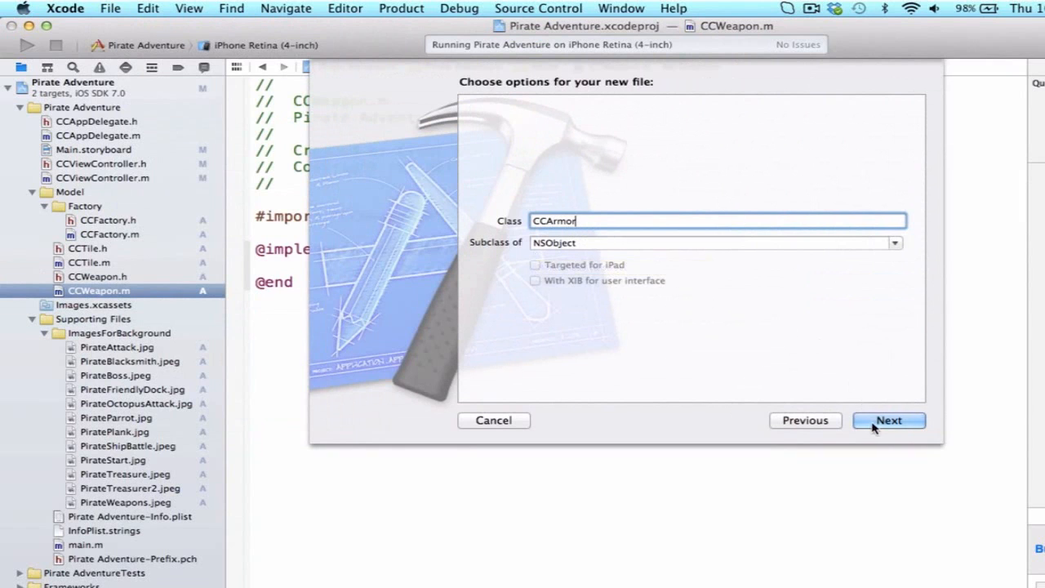
{"action": "left_click", "coordinate": [888, 420]}
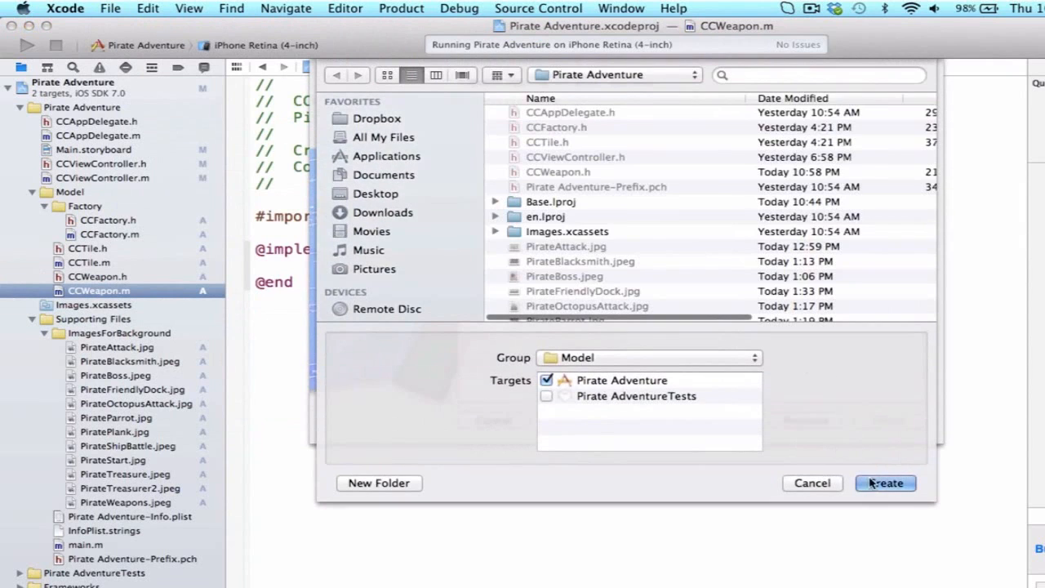
{"action": "left_click", "coordinate": [885, 482]}
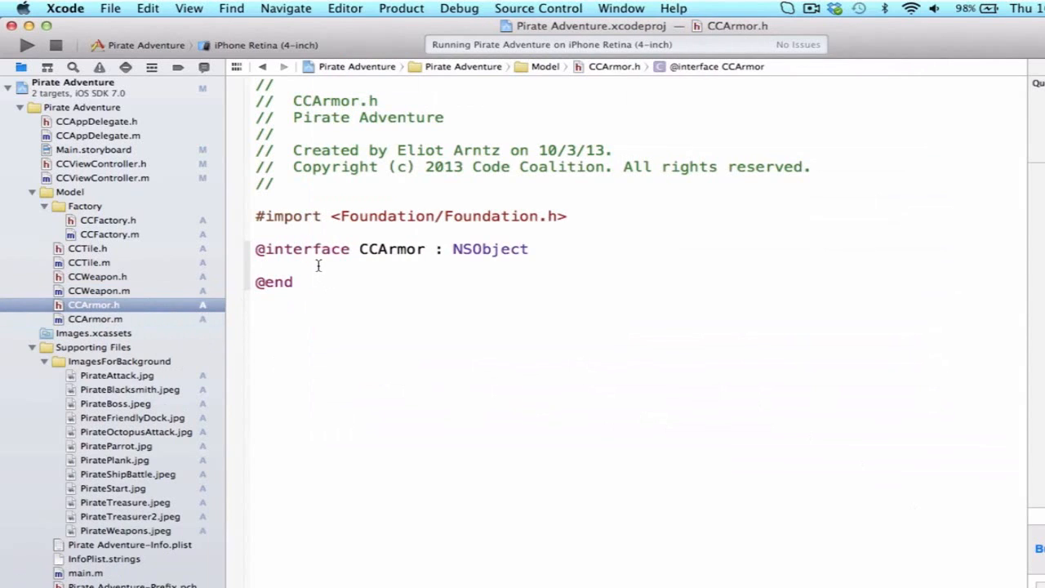
In CCArmor.h, declare a strong nonatomic NSString name and a nonatomic int health property.
{"action": "type", "text": "@property (strong"}
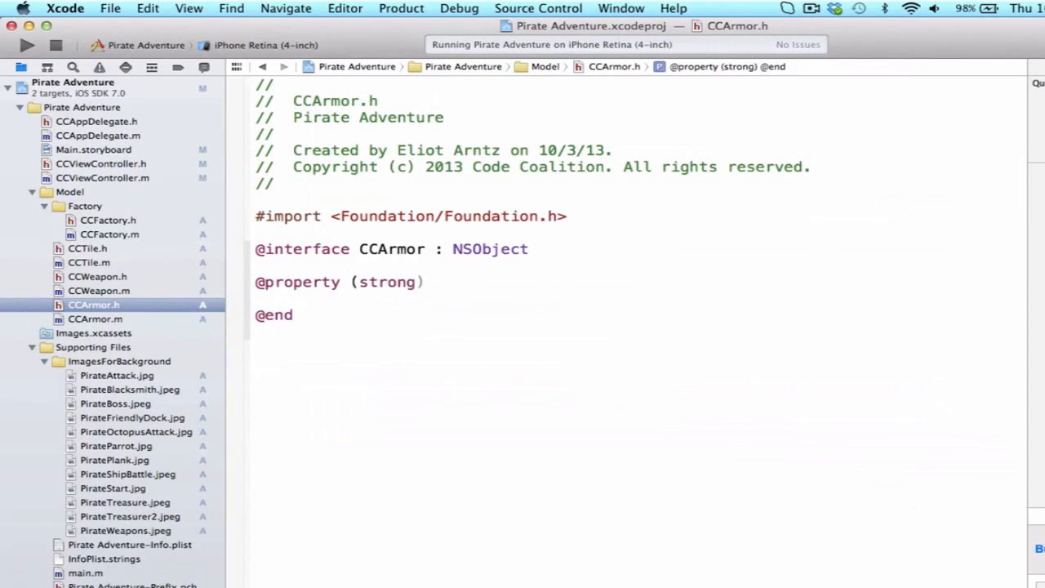
{"action": "type", "text": ", nonatomic"}
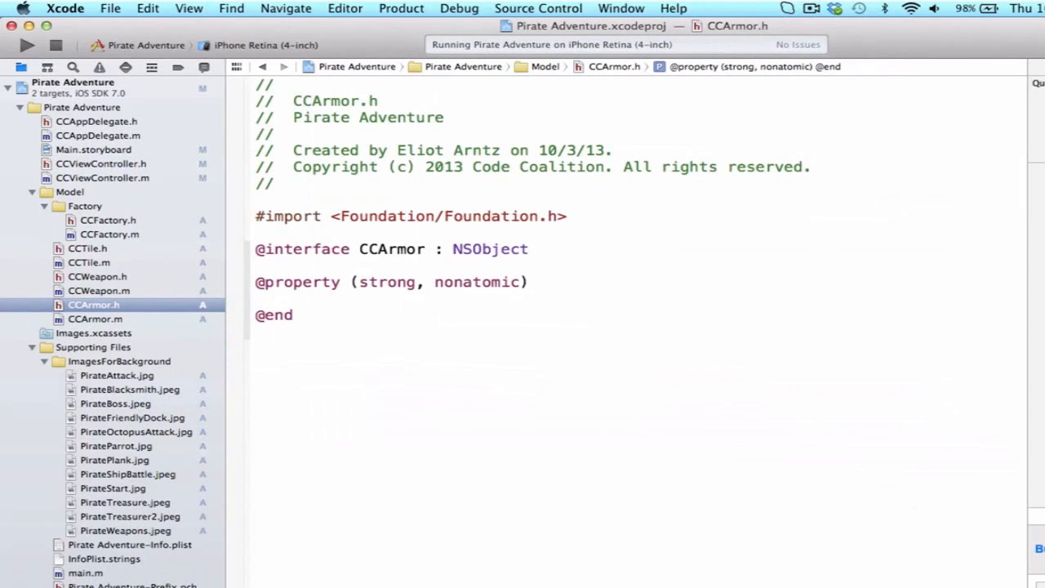
{"action": "type", "text": "NSString"}
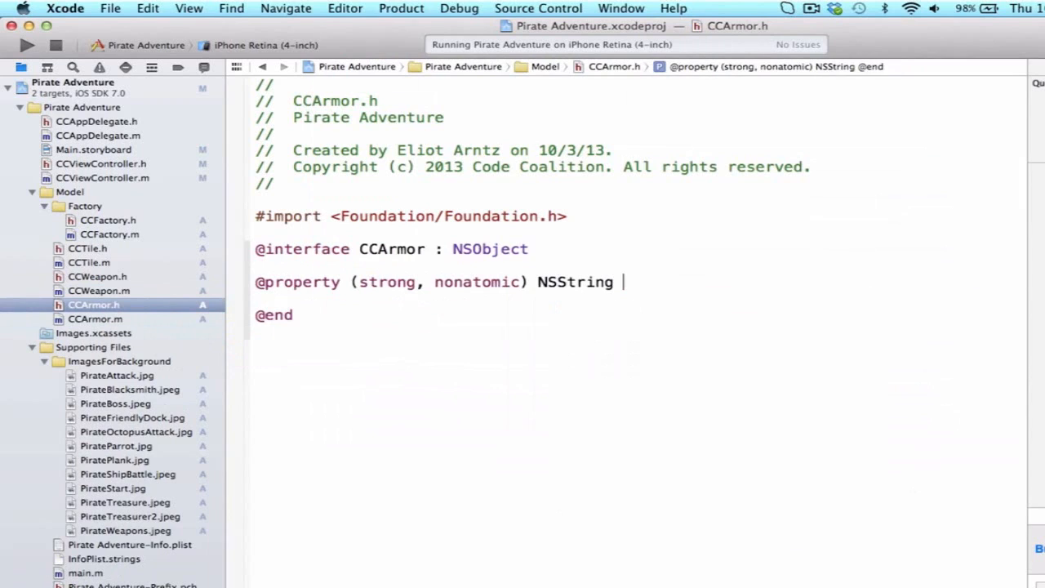
{"action": "type", "text": "*name;"}
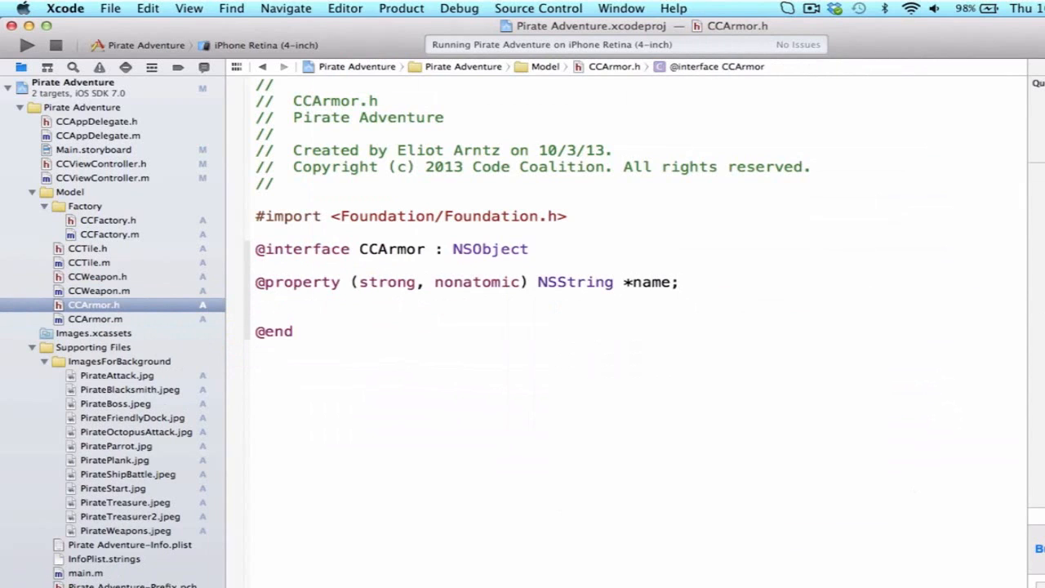
{"action": "type", "text": "@property (nonatomic) in"}
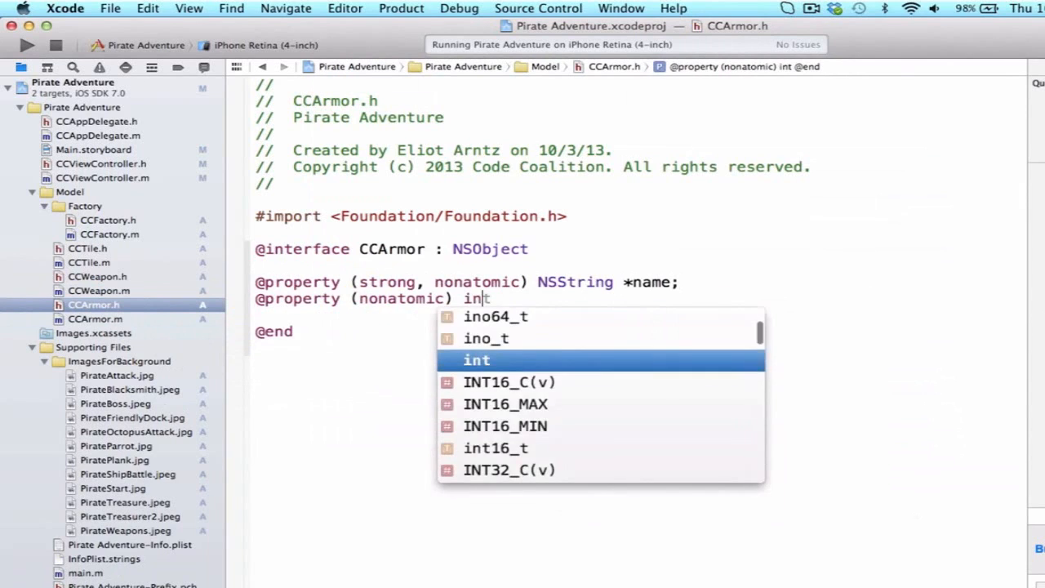
{"action": "key", "text": "Return"}
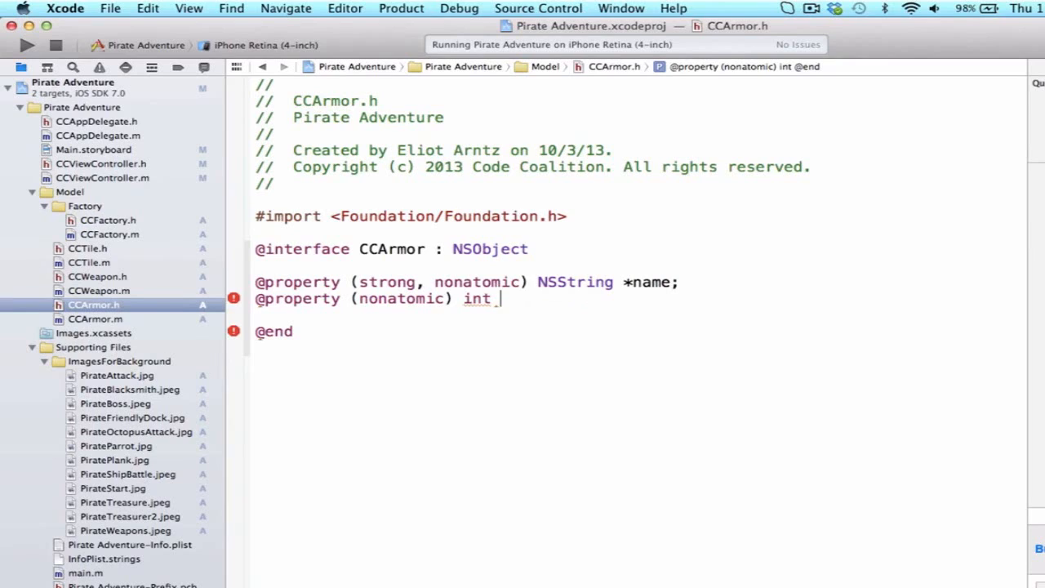
{"action": "type", "text": "health;"}
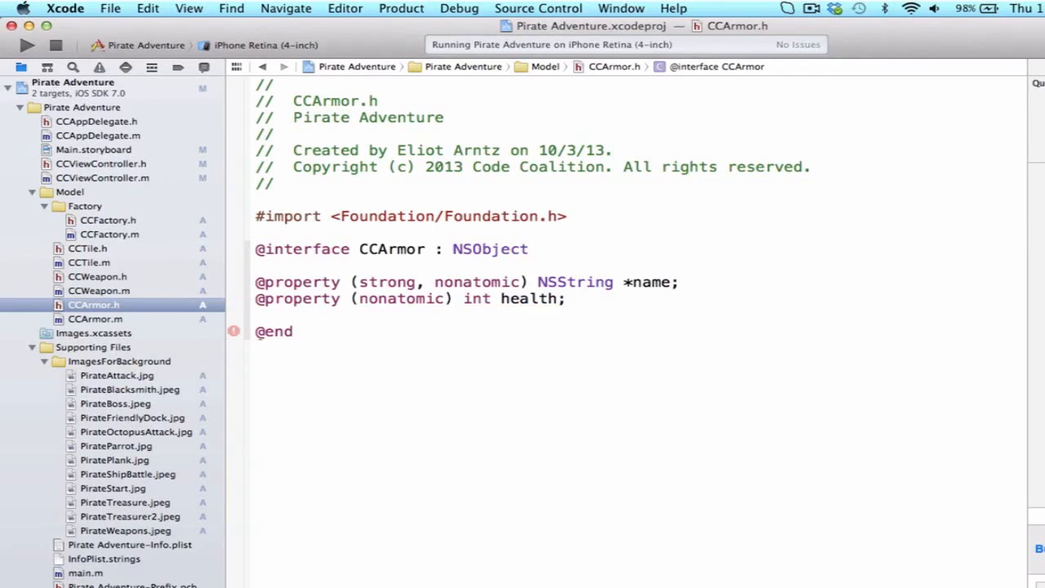